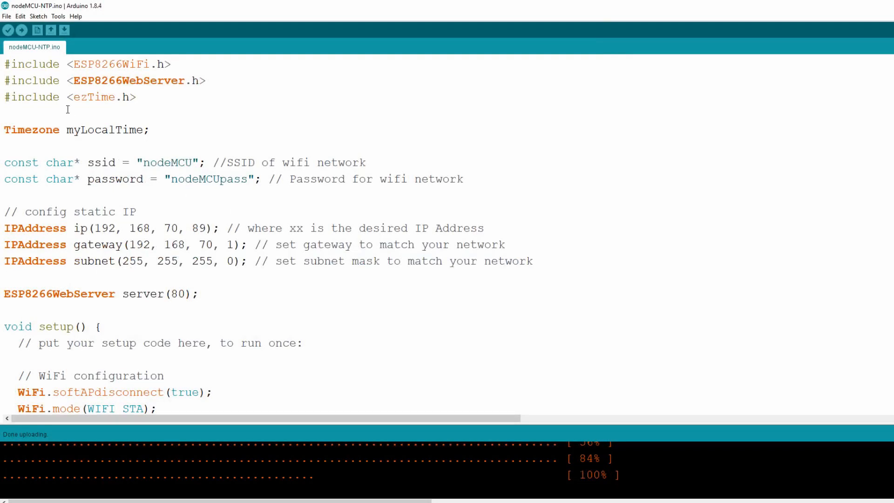
Step: Look up the ezTime library in the library manager and view its details
left_click(38, 16)
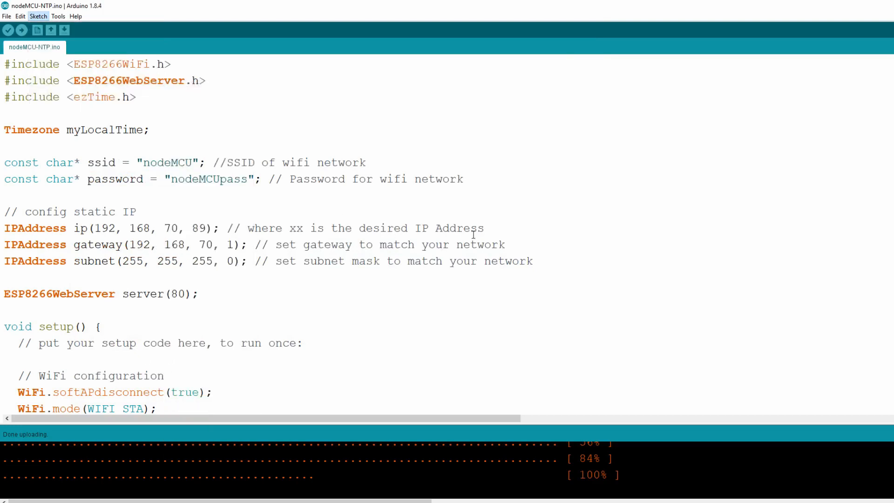
left_click(37, 16)
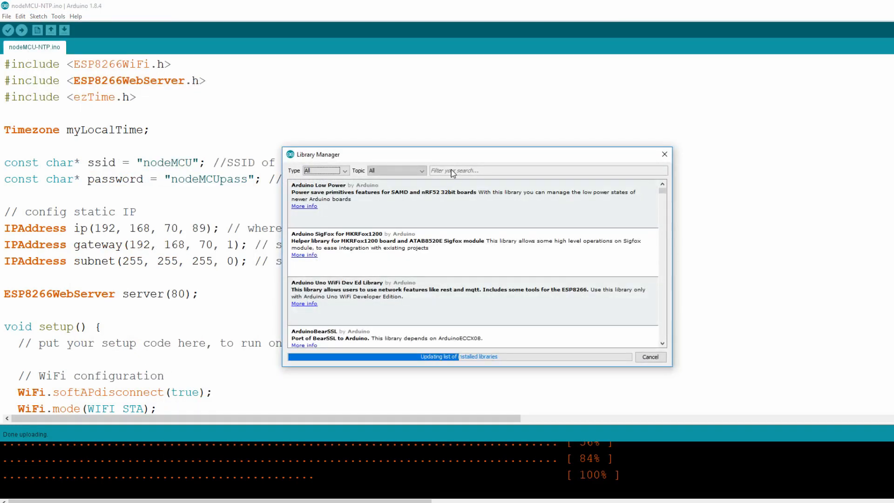
type("eztime")
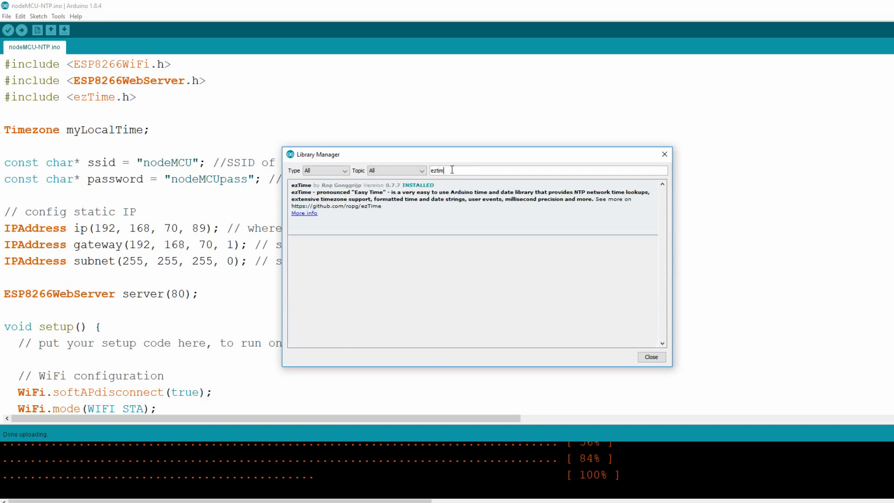
left_click(399, 199)
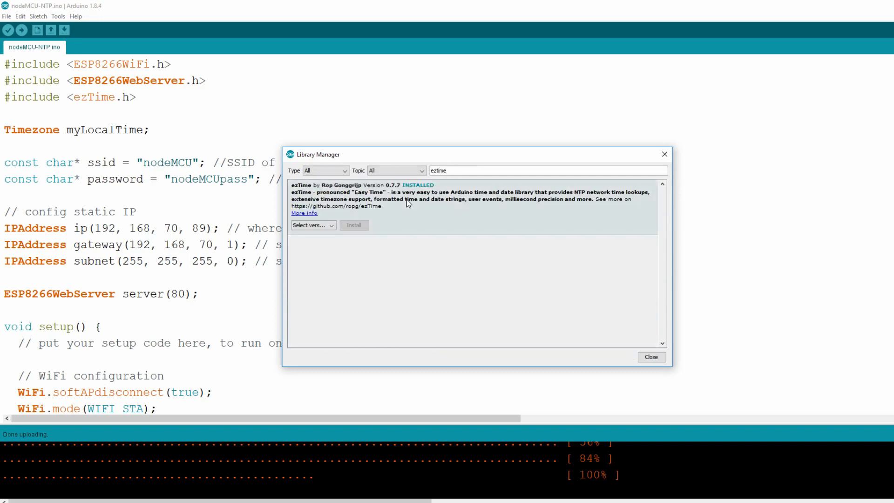
mouse_move(360, 247)
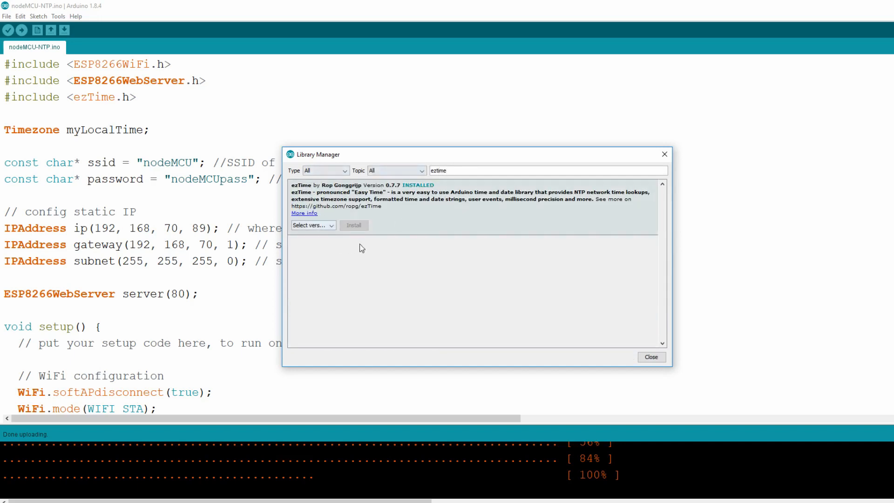
mouse_move(377, 214)
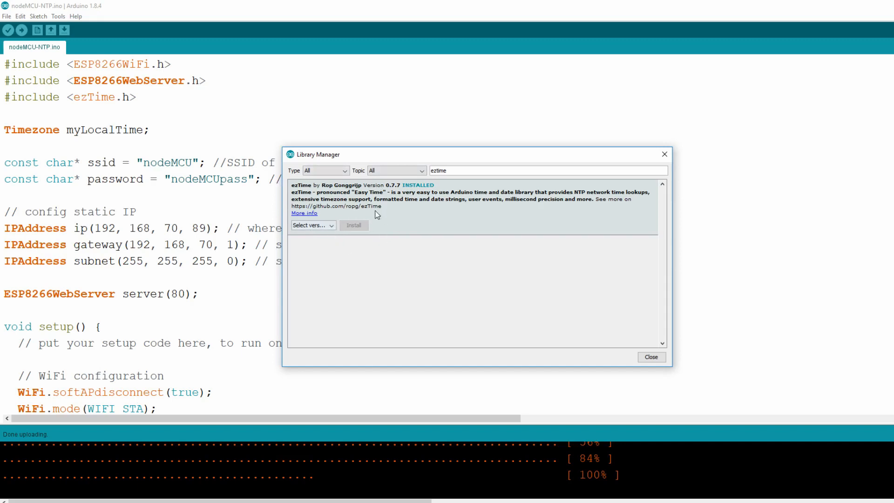
mouse_move(384, 246)
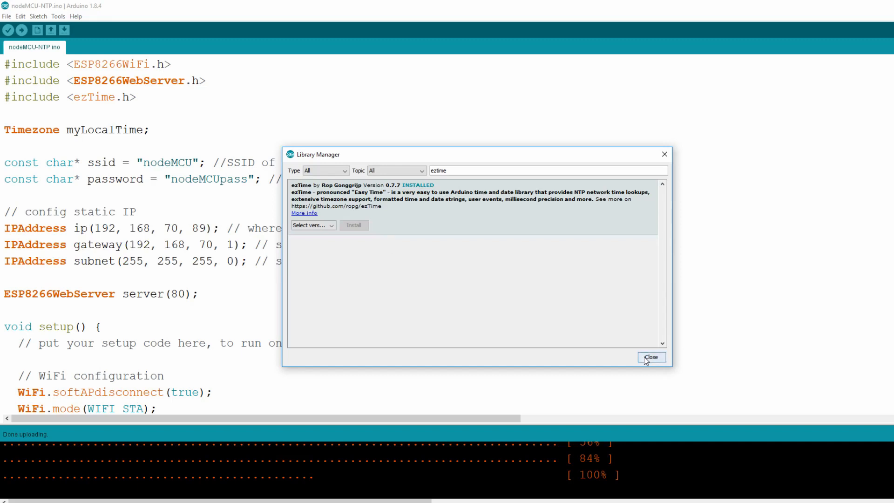
left_click(651, 356)
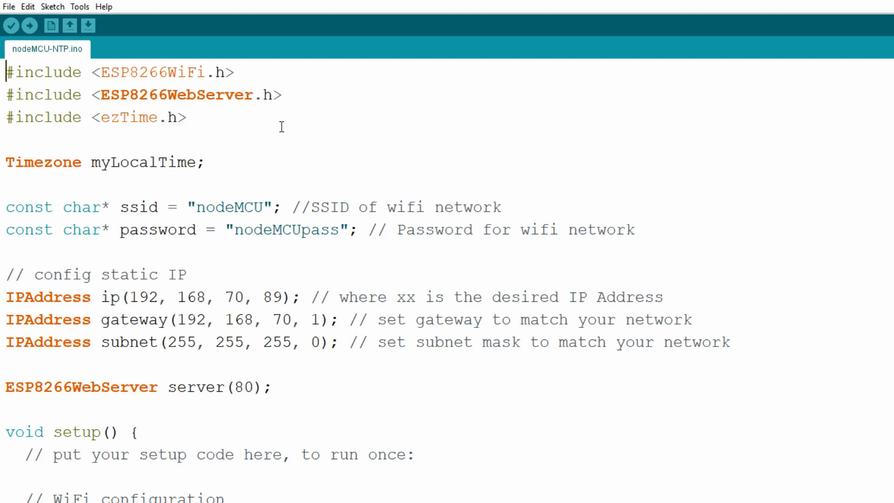
Step: Review the ESP8266 and ezTime includes and the myLocalTime Timezone object
left_click_drag(6, 72, 281, 95)
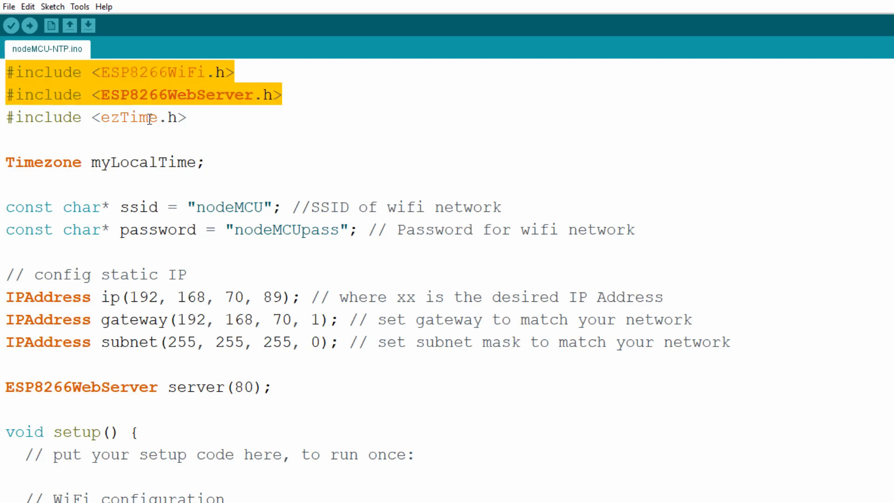
mouse_move(179, 118)
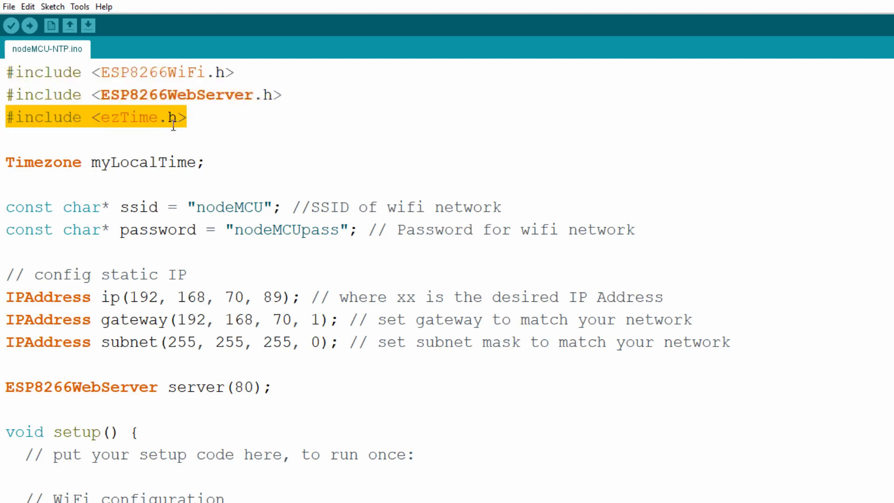
left_click(72, 149)
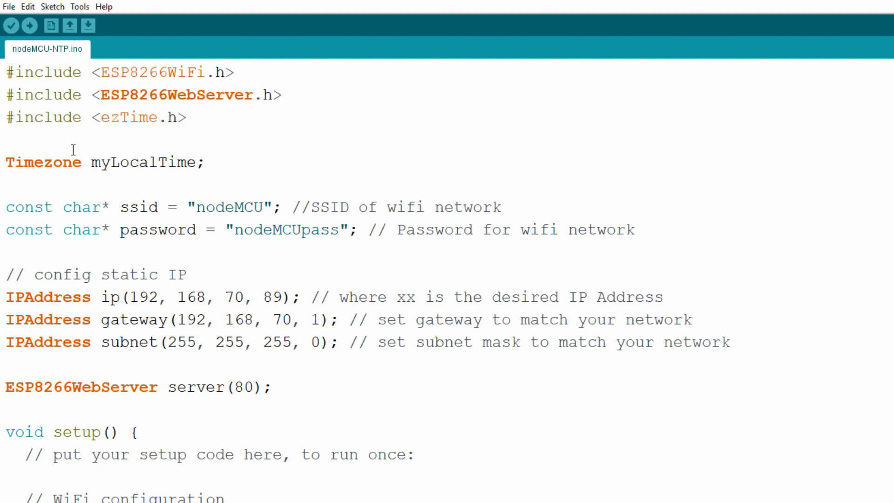
double_click(143, 162)
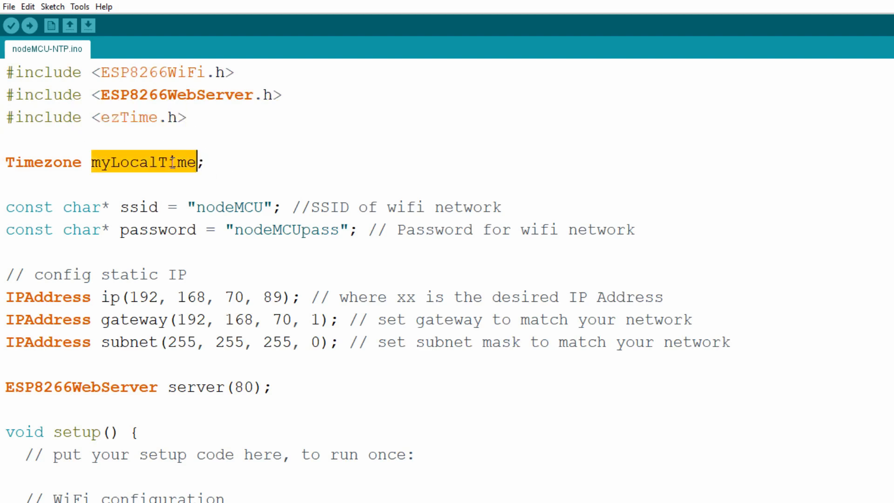
double_click(43, 162)
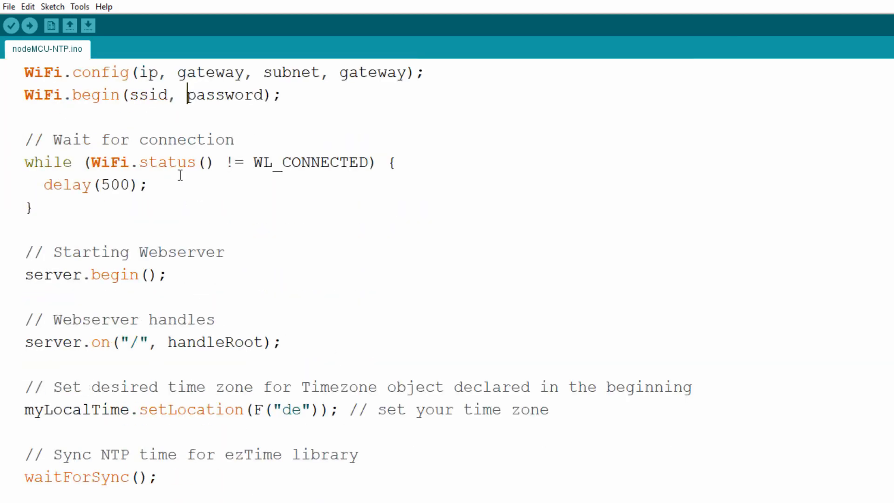
Step: Review the setLocation call with the "de" time zone code and the waitForSync call
scroll("up", 3)
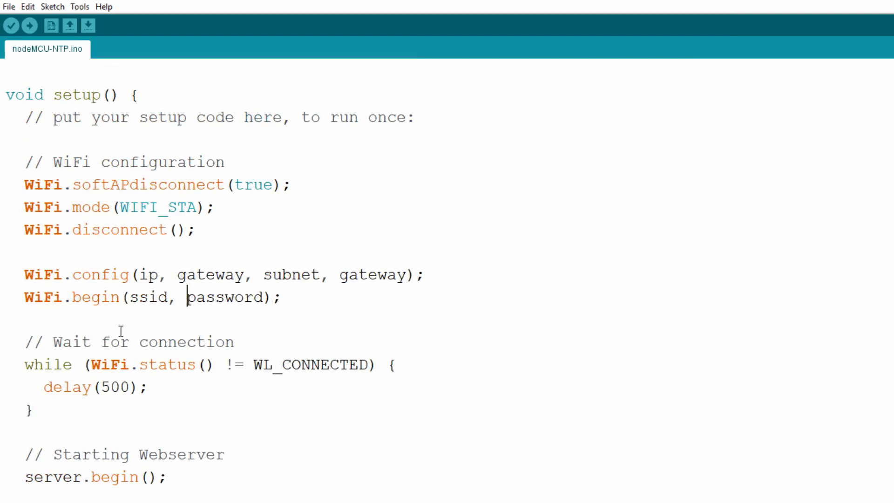
scroll("down", 3)
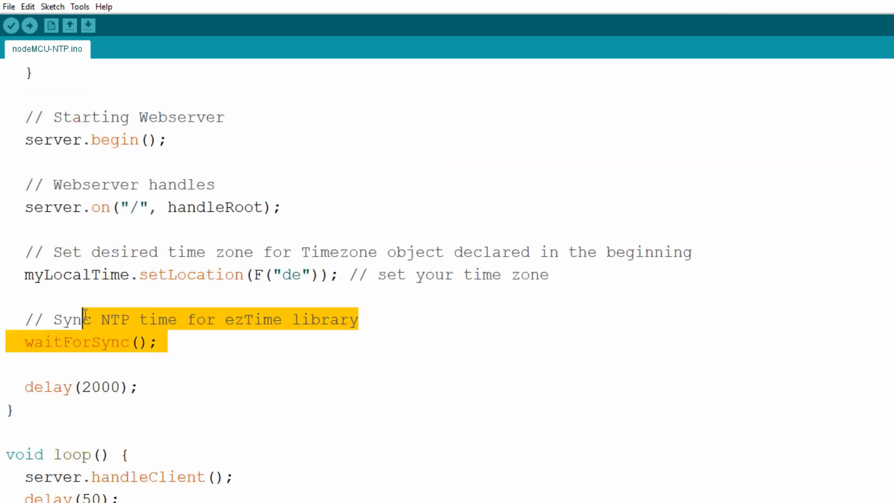
double_click(75, 273)
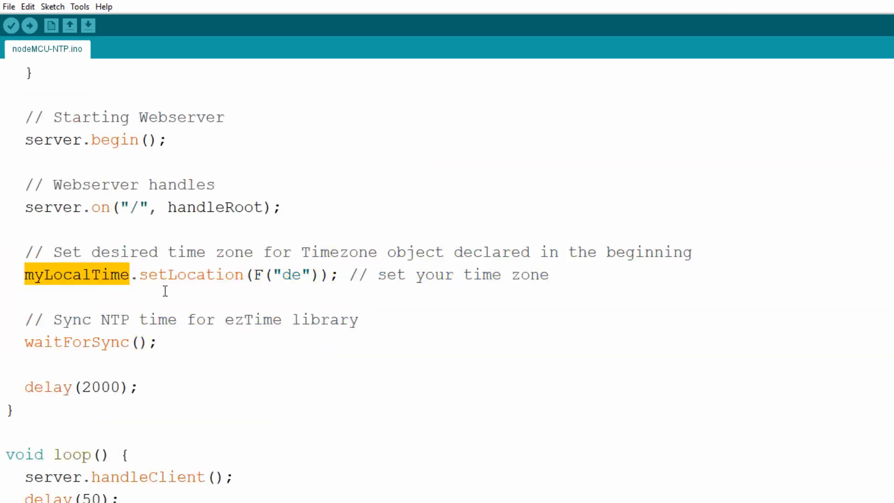
double_click(191, 275)
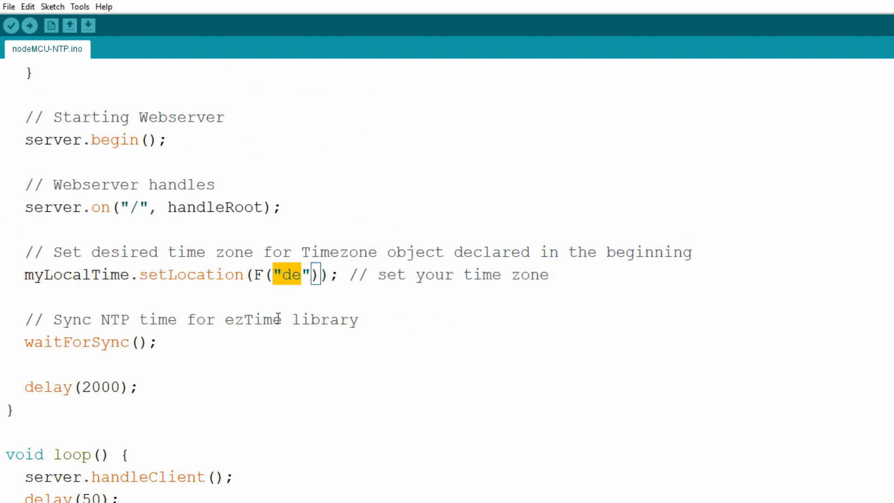
left_click(291, 274)
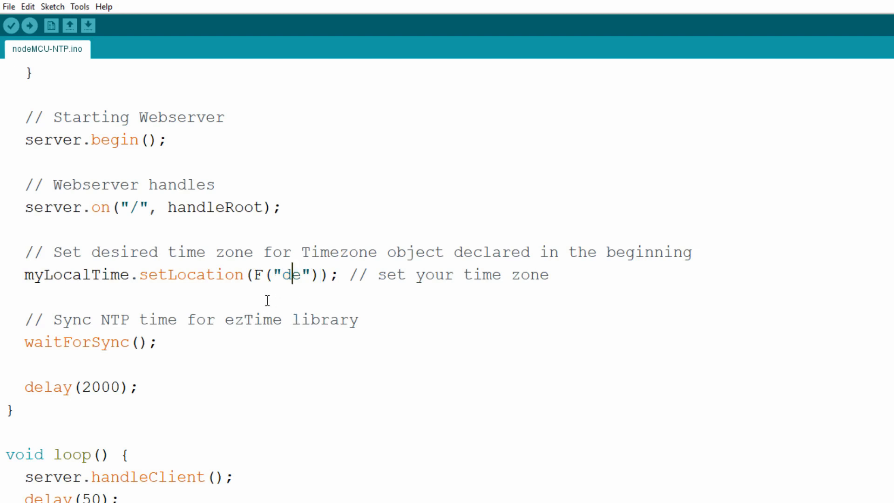
mouse_move(182, 268)
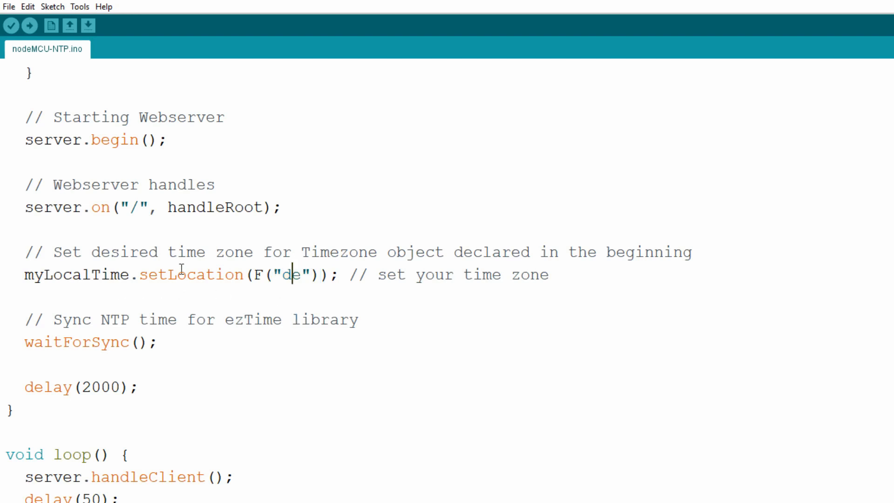
double_click(76, 274)
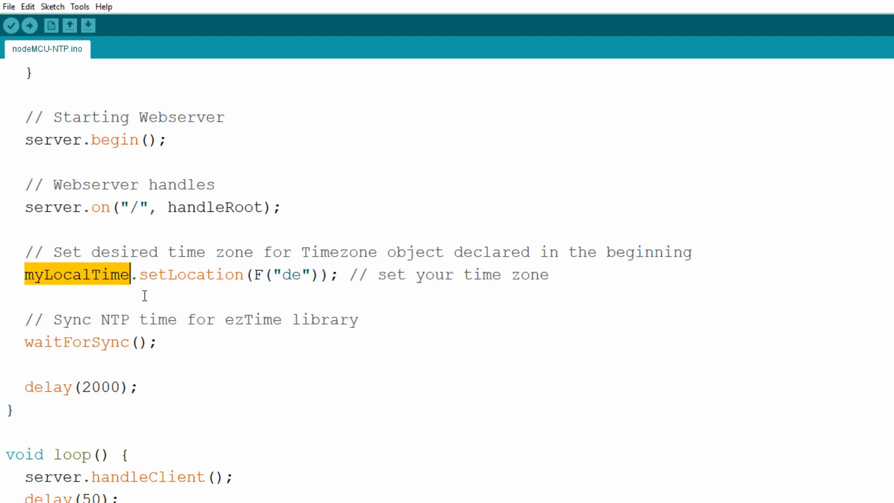
left_click(140, 274)
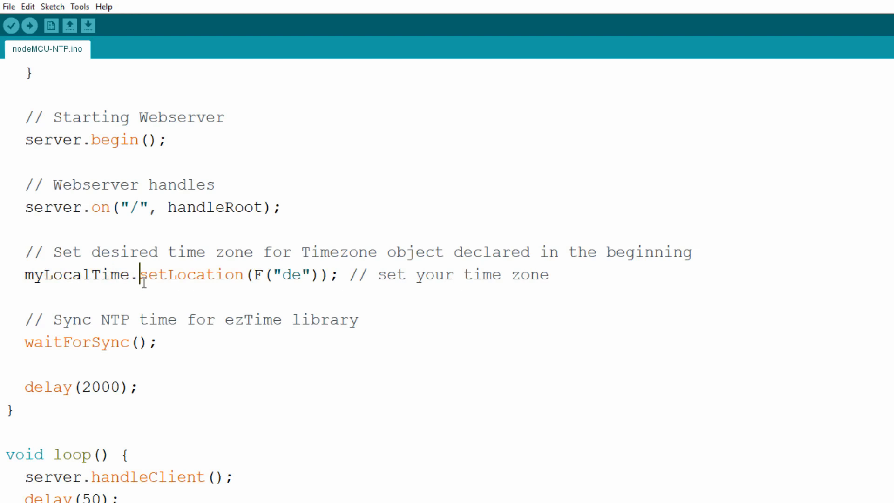
double_click(75, 342)
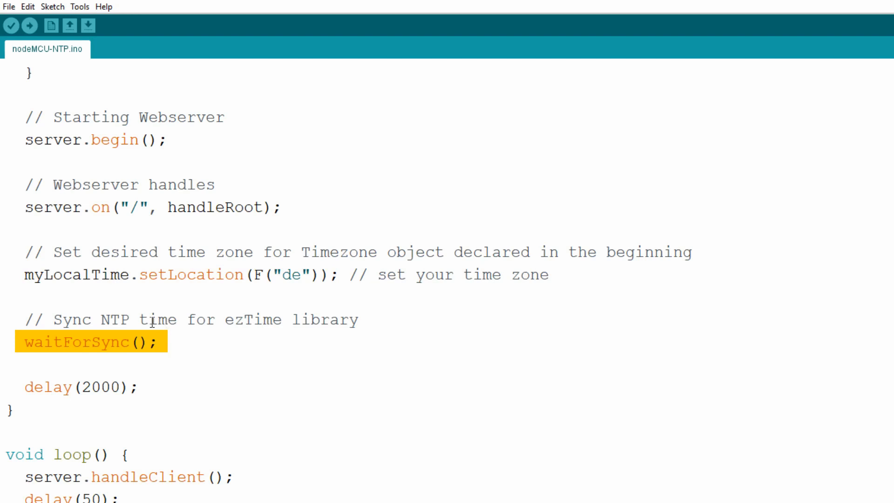
left_click(180, 342)
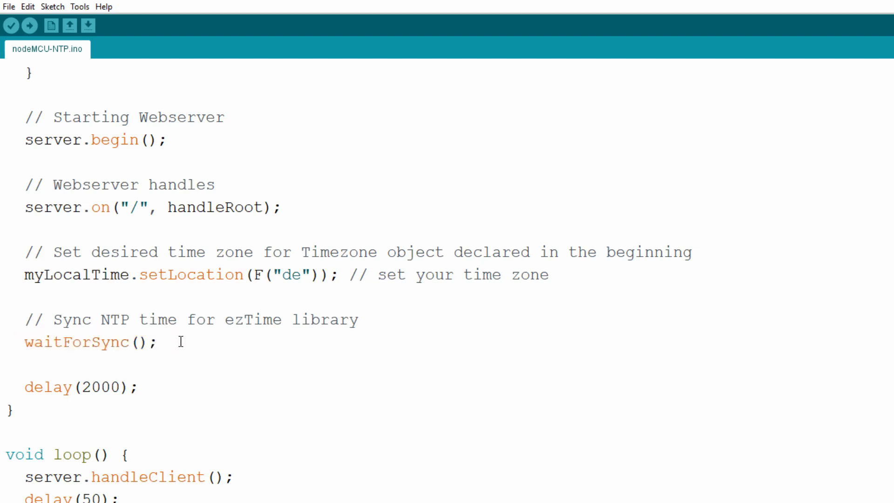
Step: Select the whole nodeMCU-NTP.html source in Visual Studio Code, starting at the Time heading
scroll("down", 3)
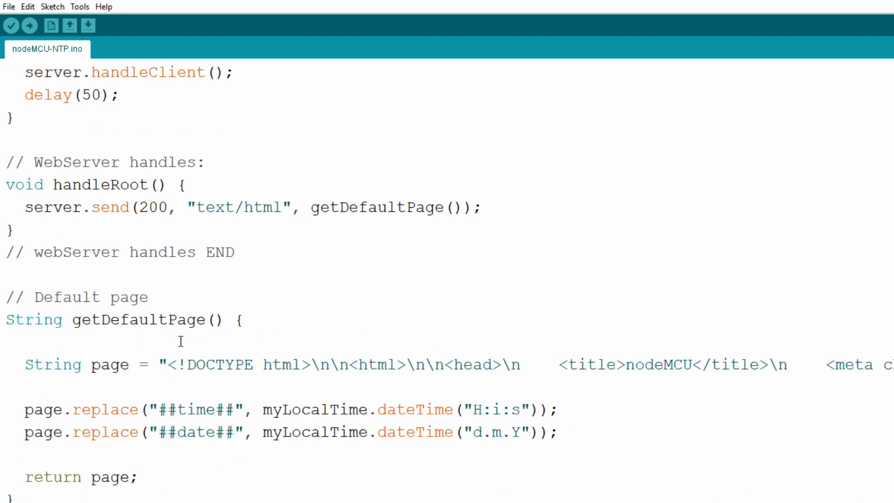
double_click(139, 270)
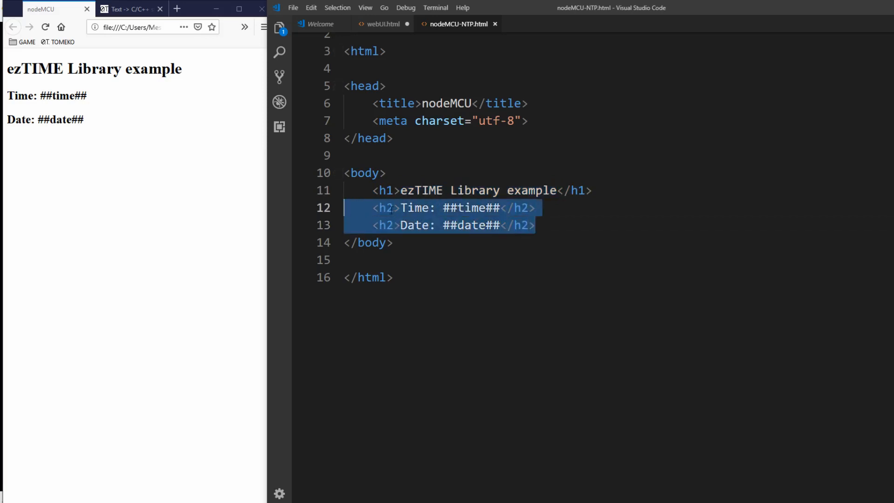
double_click(415, 208)
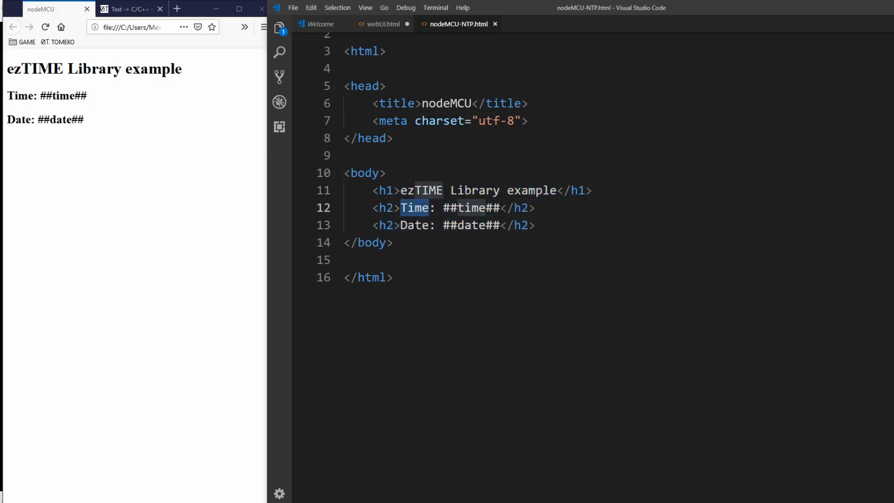
double_click(416, 226)
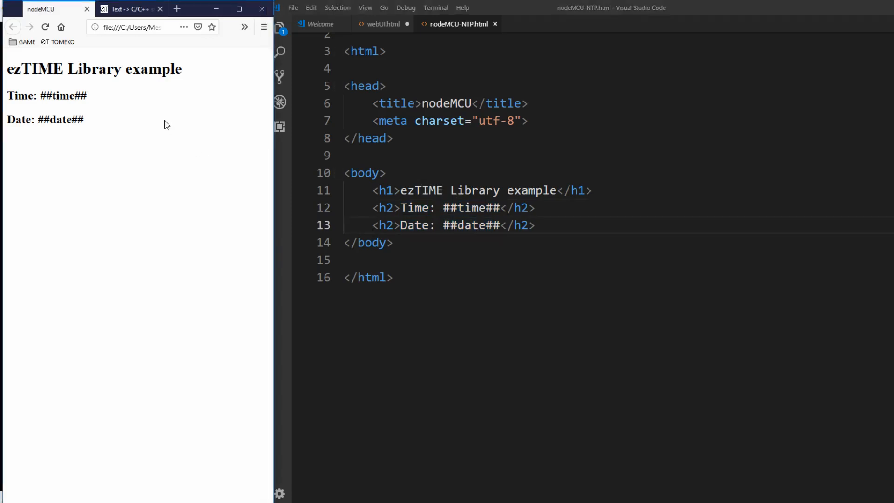
mouse_move(112, 58)
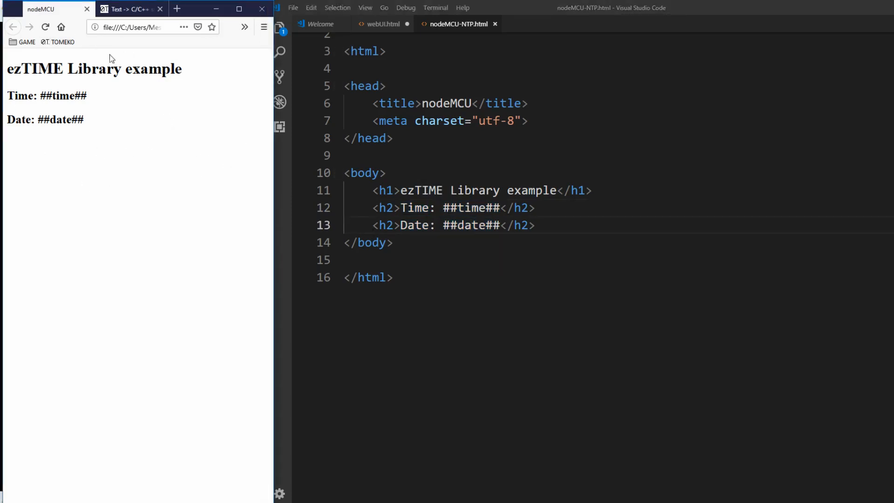
mouse_move(162, 164)
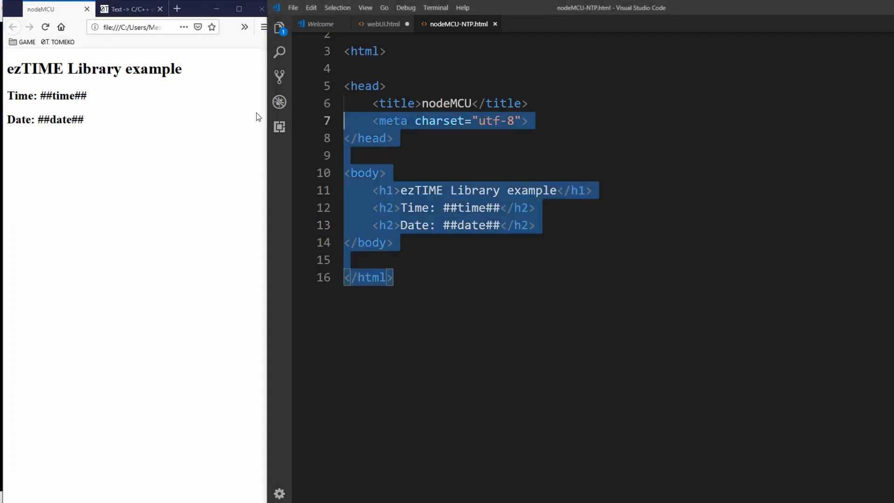
scroll("up", 3)
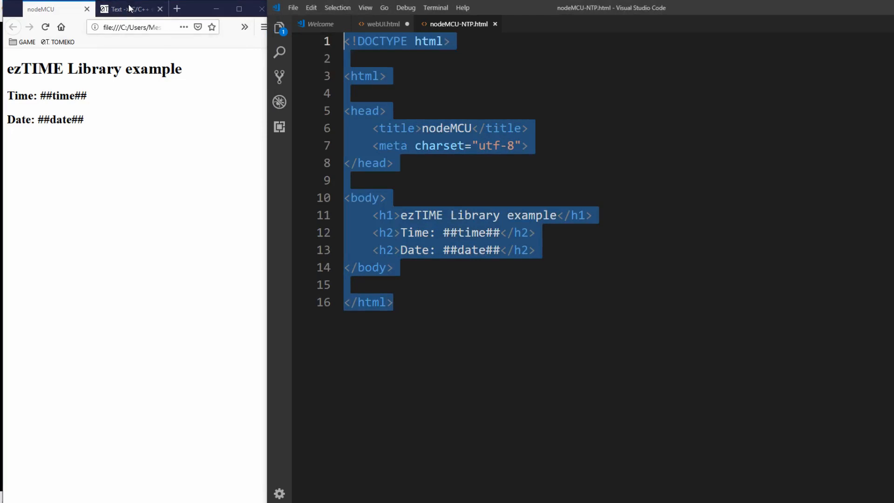
Step: Convert the page HTML into an escaped C/C++ string on tomeko.net with multi-line output set
left_click(130, 8)
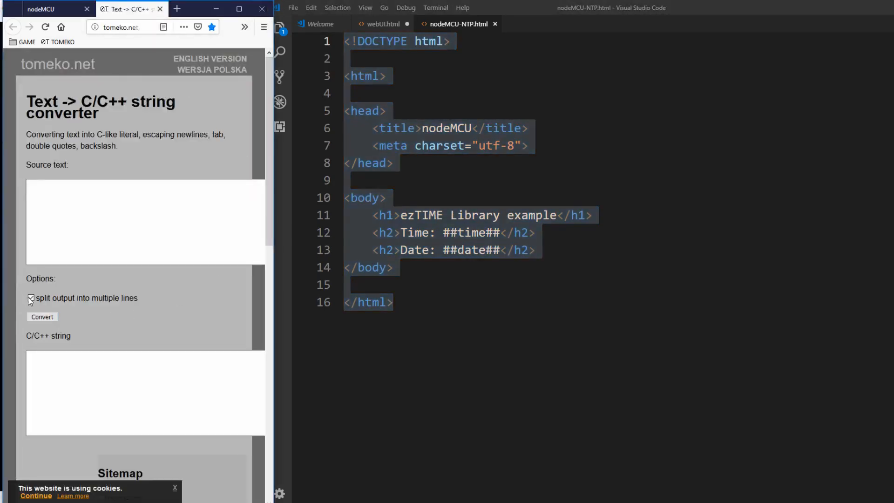
left_click(30, 298)
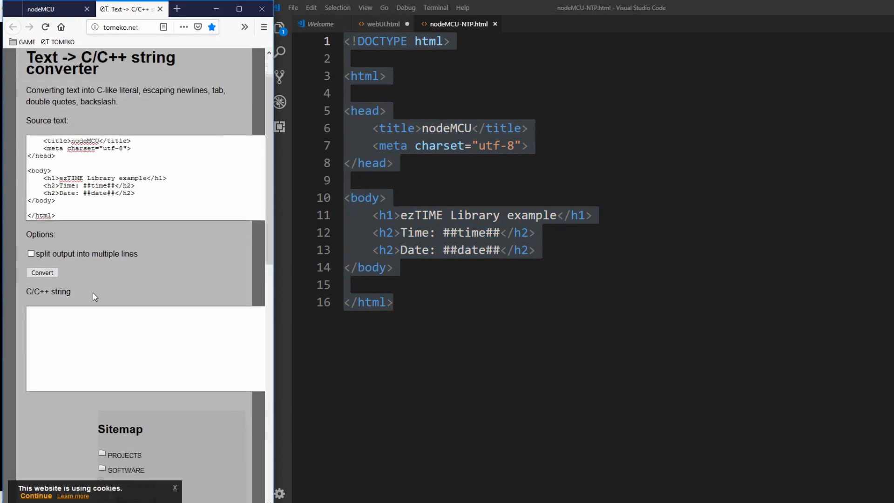
left_click(42, 272)
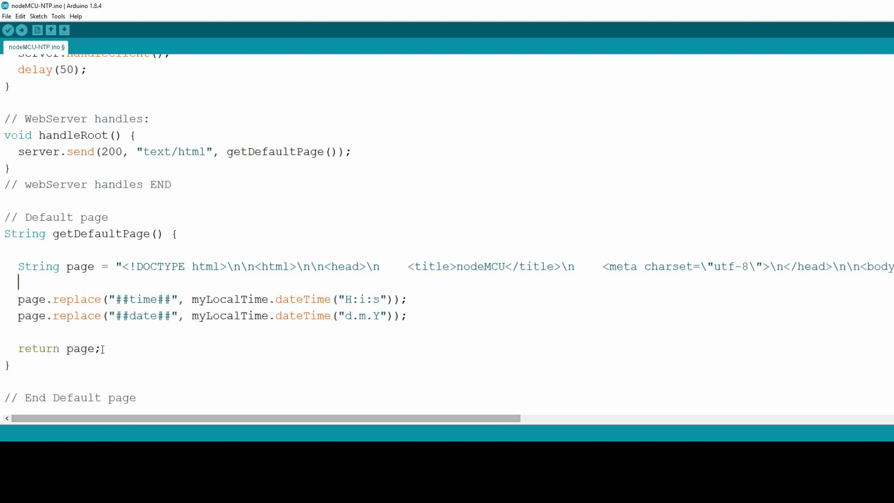
mouse_move(85, 299)
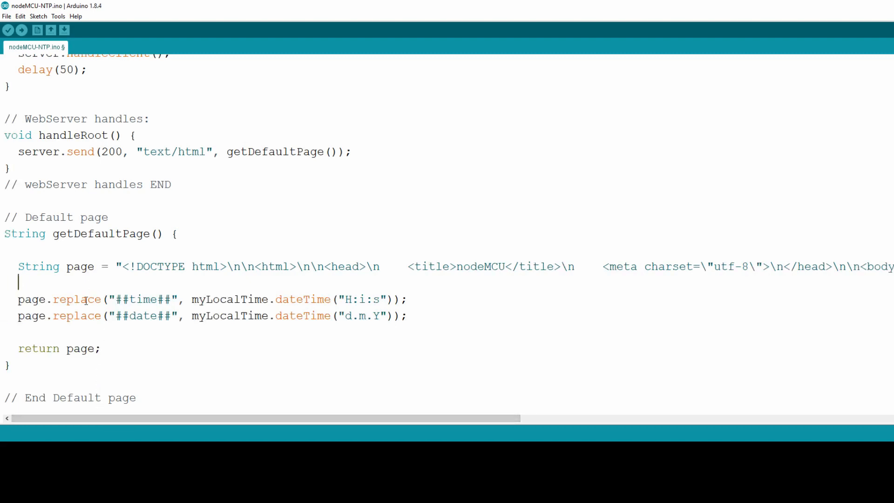
Step: Review getDefaultPage's page.replace call swapping the time placeholder for myLocalTime.dateTime
double_click(76, 299)
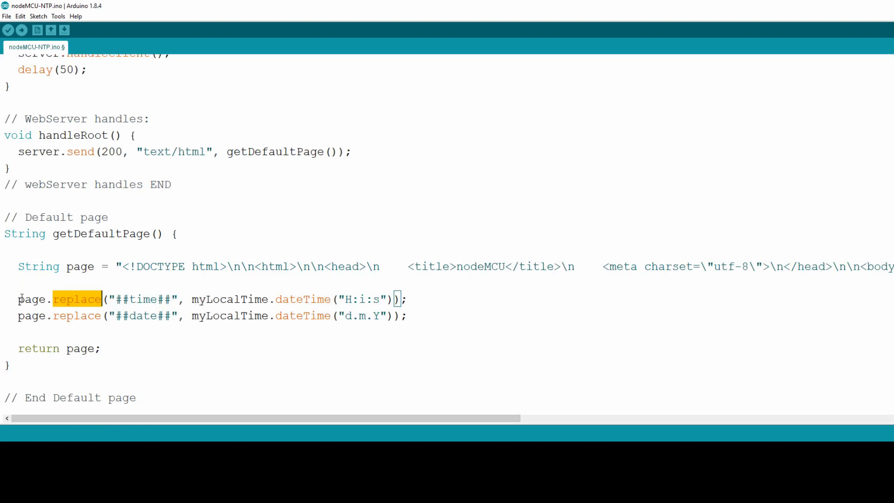
double_click(32, 299)
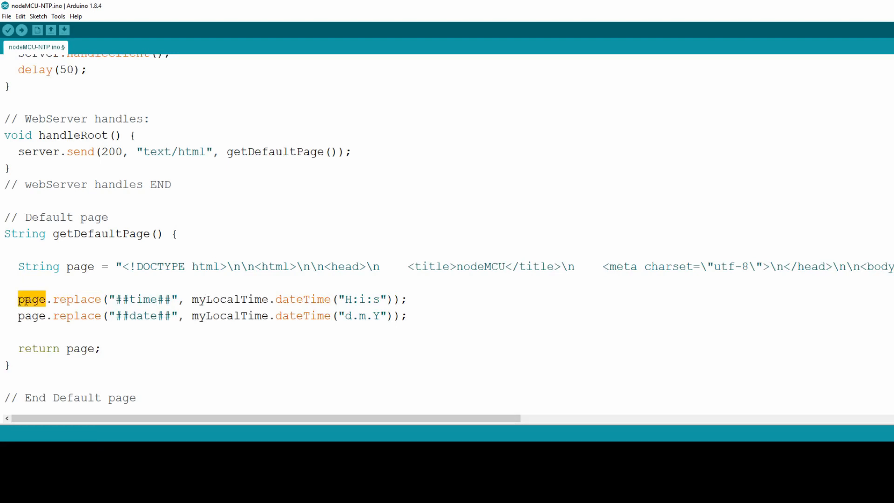
left_click(82, 266)
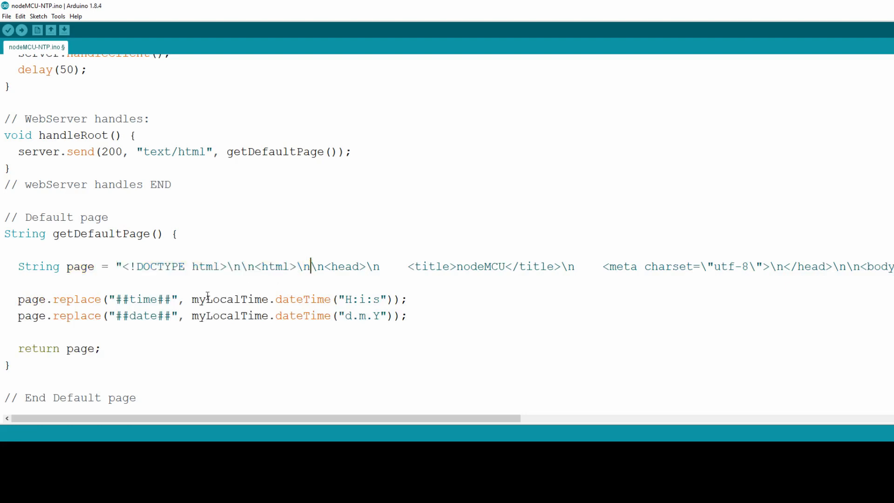
double_click(141, 299)
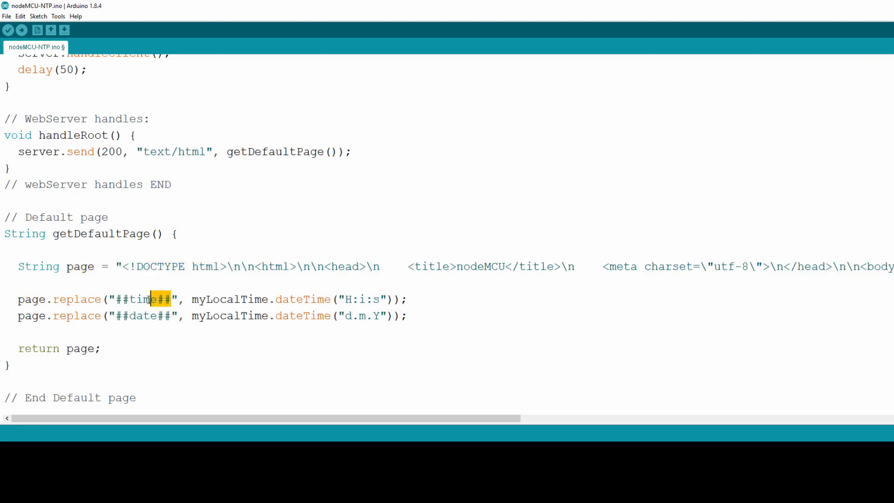
double_click(143, 299)
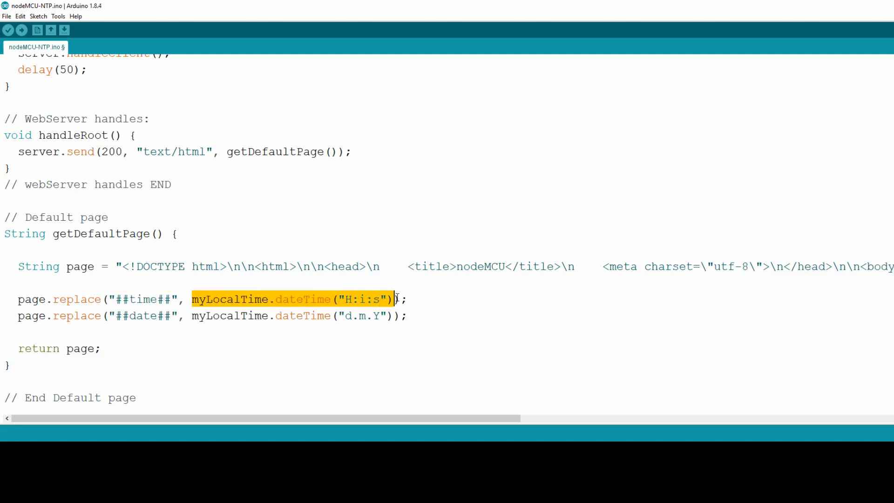
left_click(311, 299)
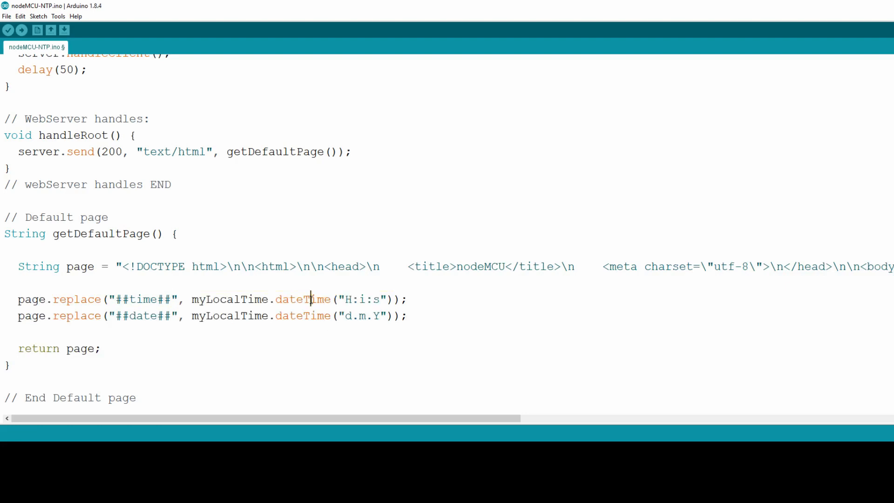
Step: Check the H:i:s format and second replace argument, then bring up the Sketch menu
double_click(230, 299)
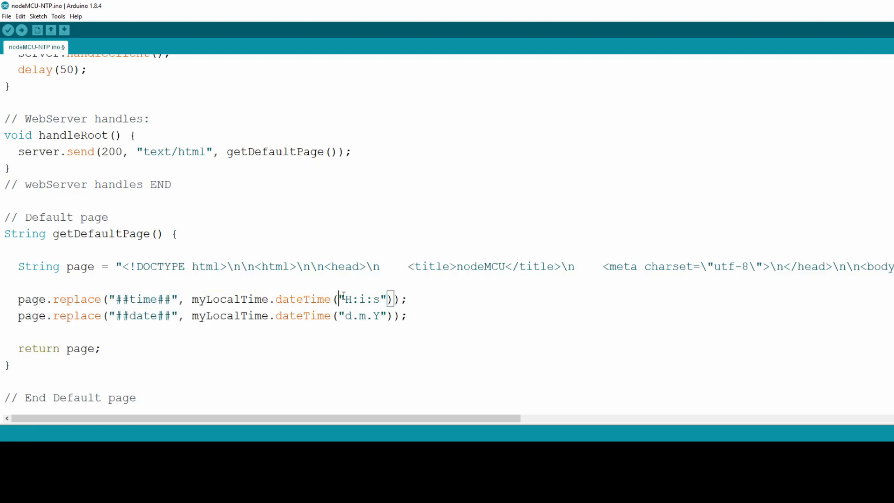
double_click(360, 299)
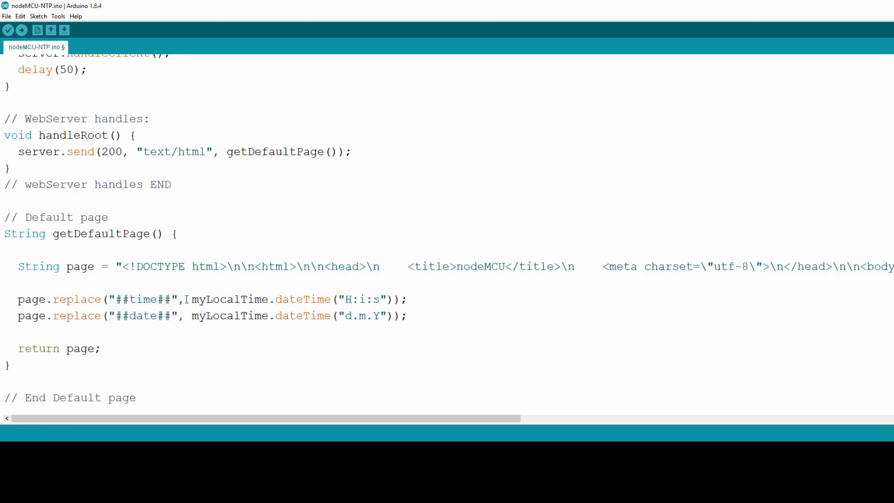
double_click(291, 299)
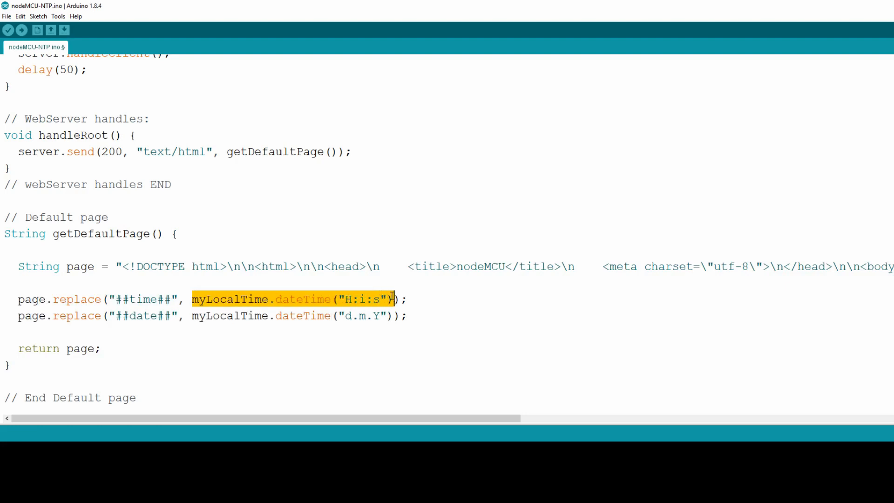
mouse_move(199, 316)
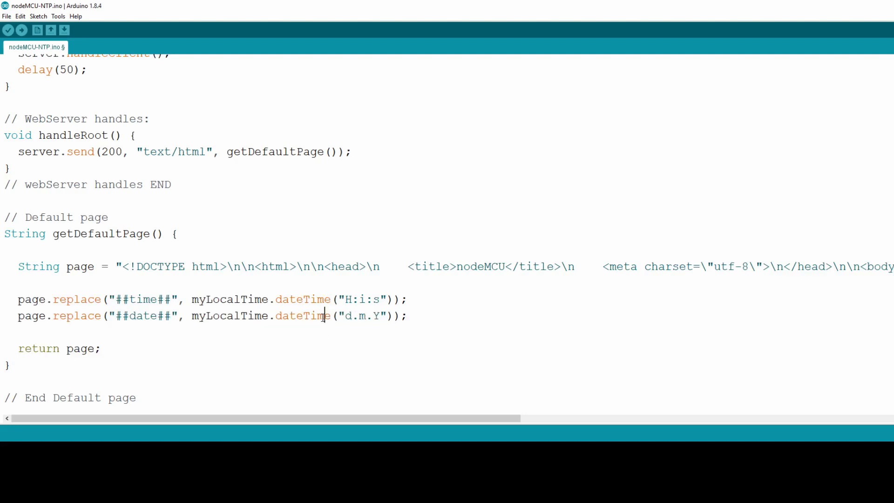
type("I")
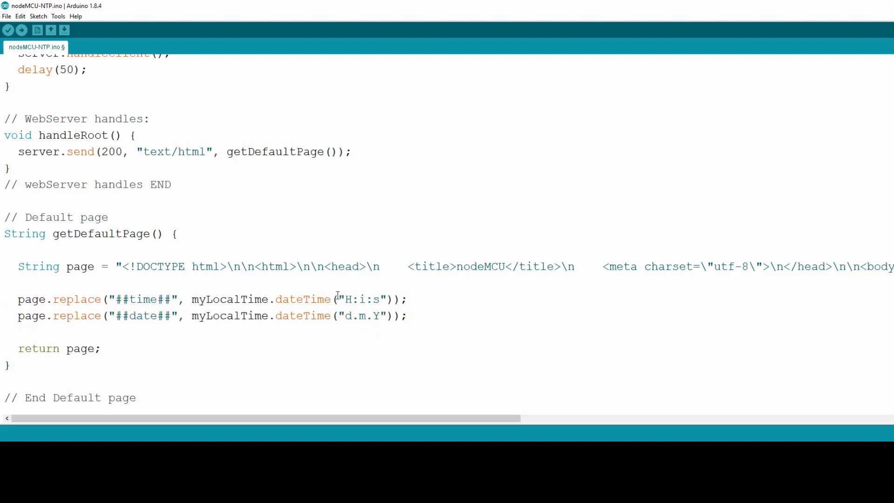
left_click(38, 16)
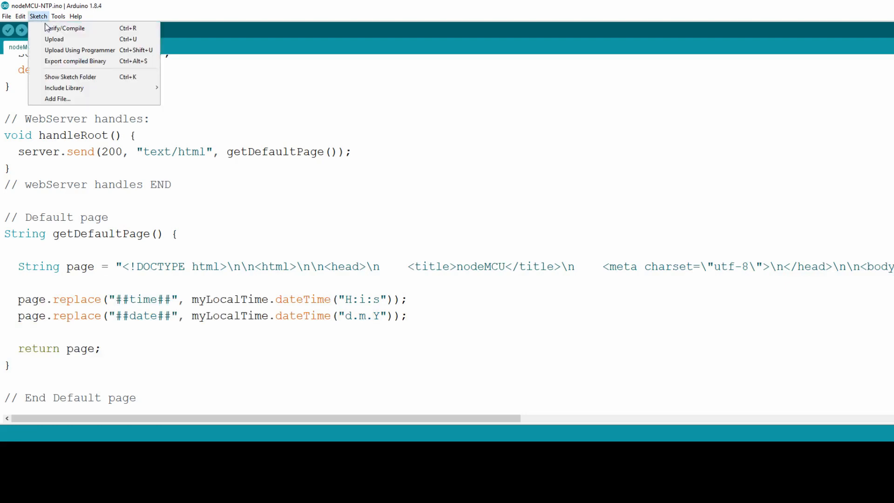
Step: Search the library manager for 'eztime' and open its More info page
left_click(302, 214)
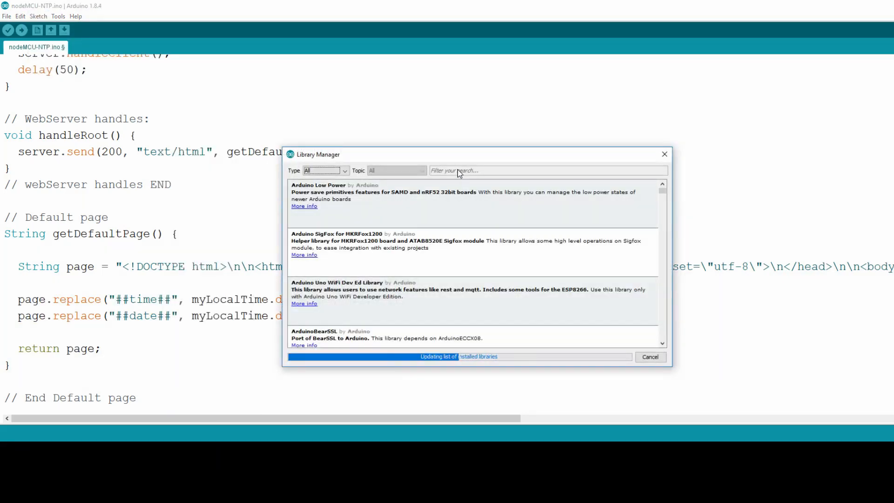
type("eztime")
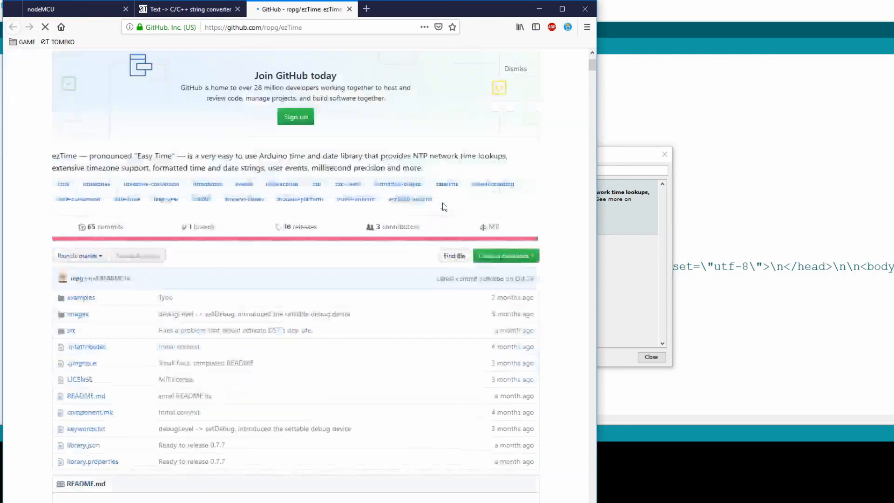
Step: Scroll the ezTime README to the dateTime format character table under 'Getting date and time'
scroll("down", 3)
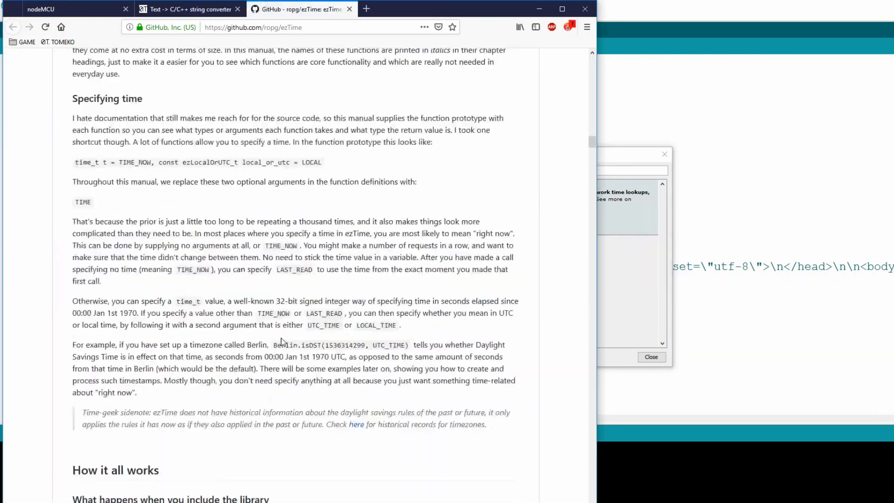
scroll("down", 3)
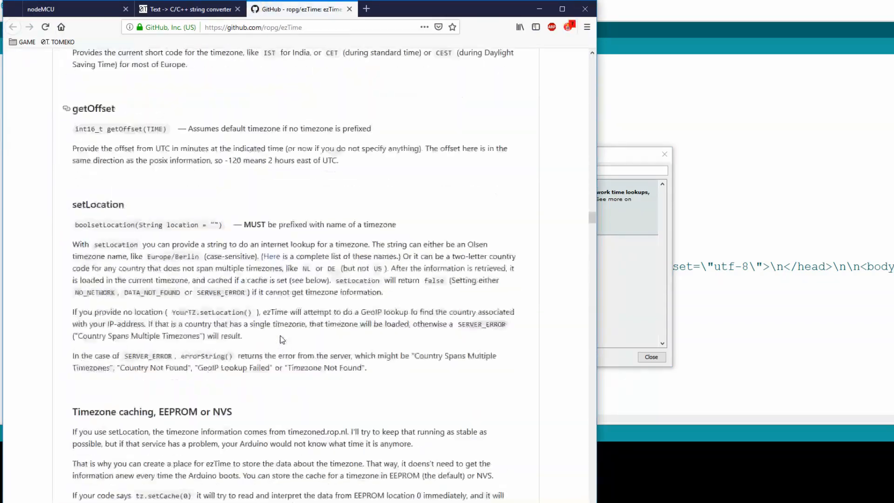
scroll("down", 3)
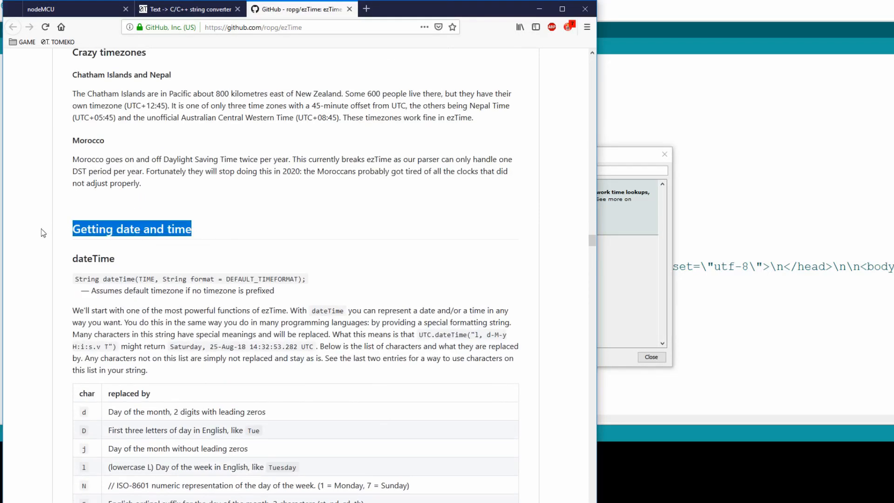
scroll("down", 3)
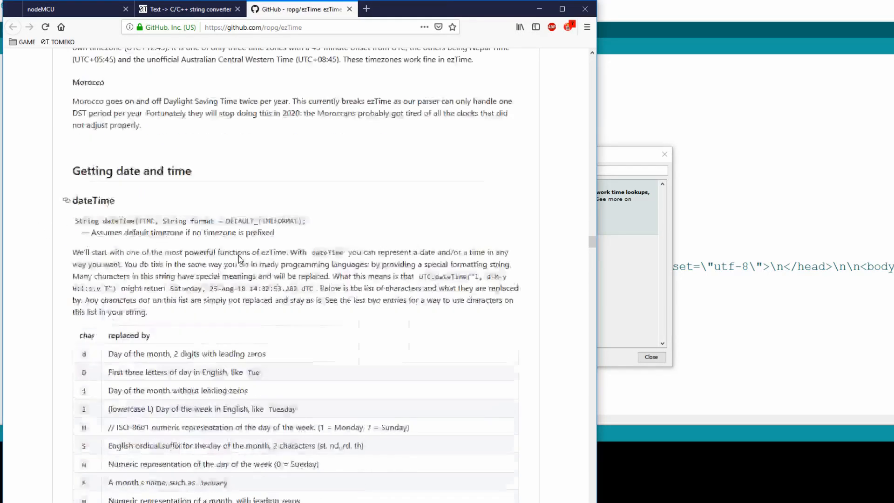
scroll("down", 3)
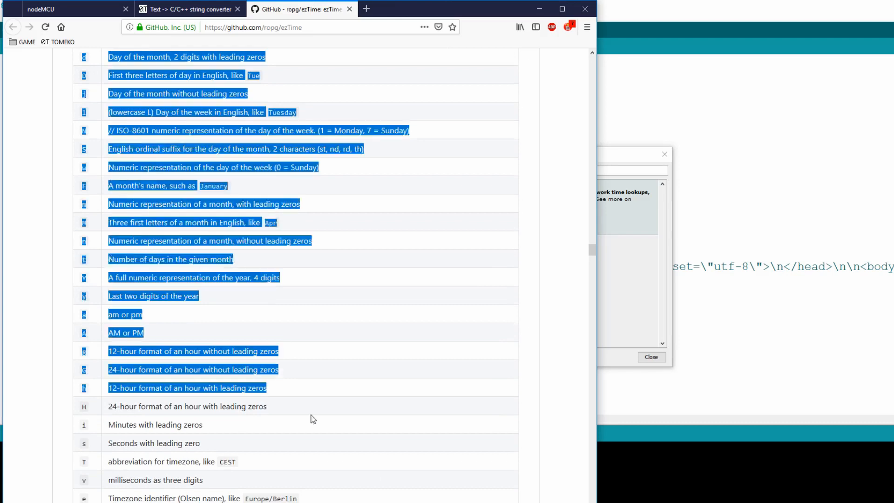
scroll("down", 3)
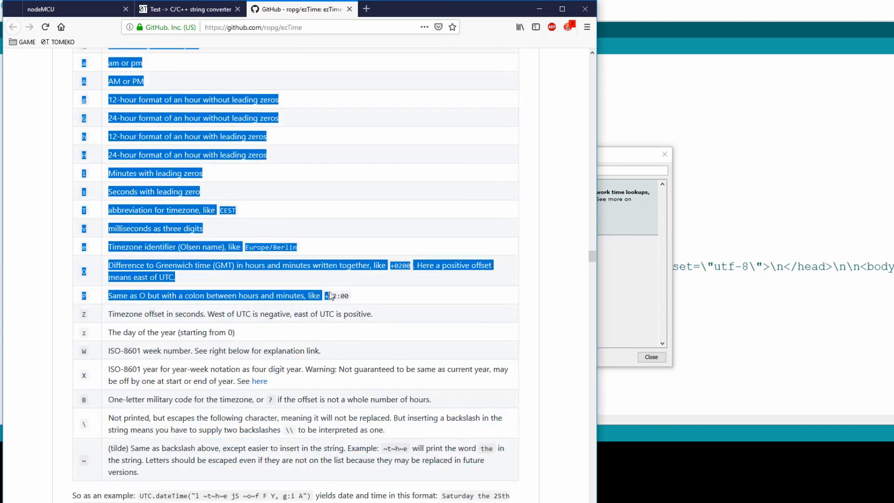
scroll("up", 3)
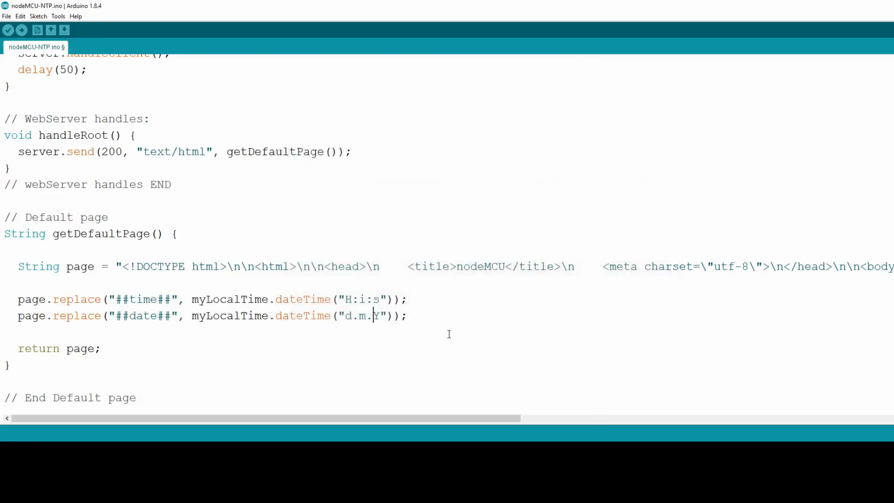
mouse_move(381, 254)
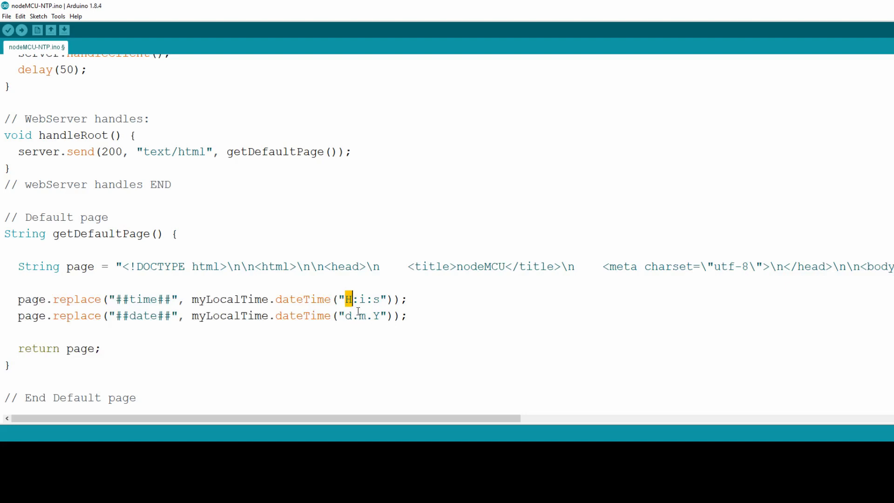
left_click(358, 299)
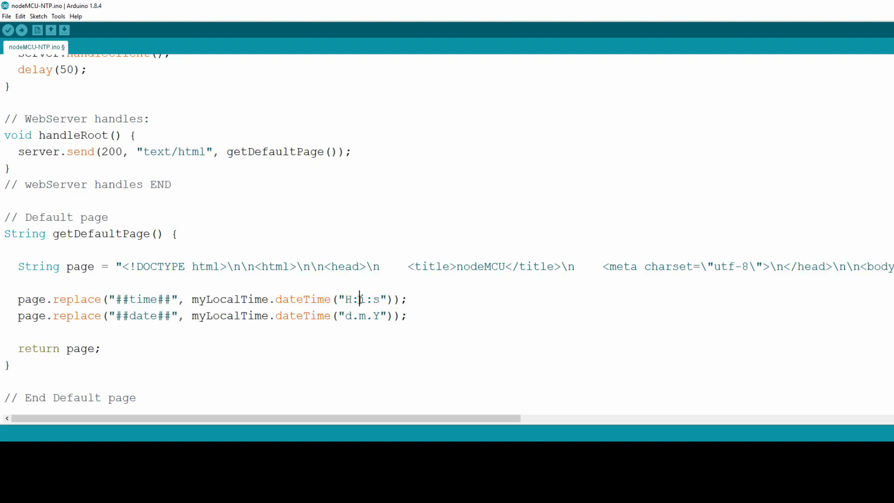
double_click(360, 299)
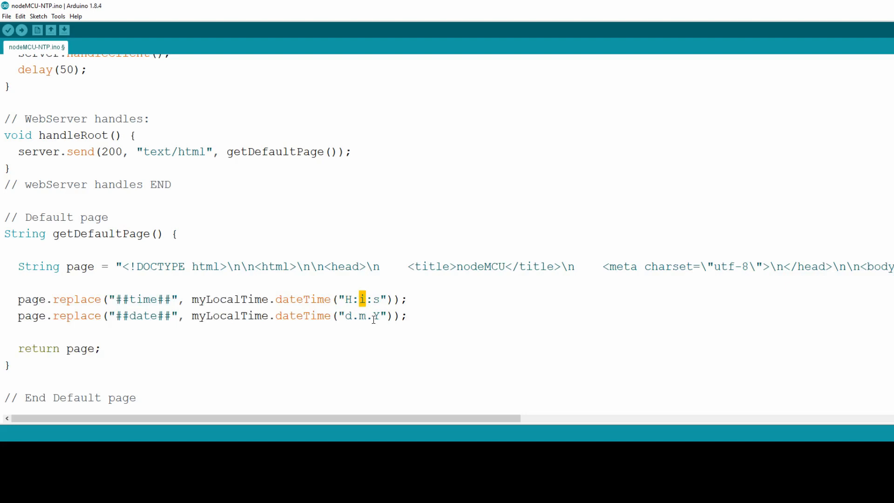
left_click(375, 298)
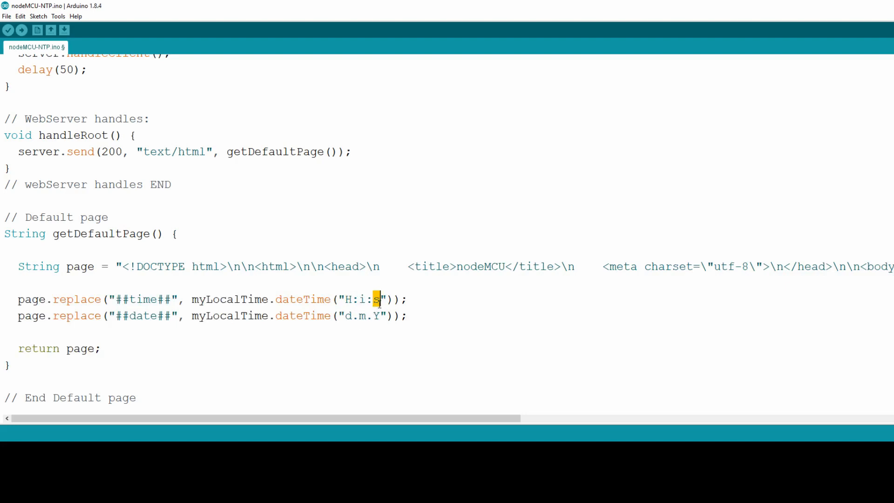
mouse_move(343, 324)
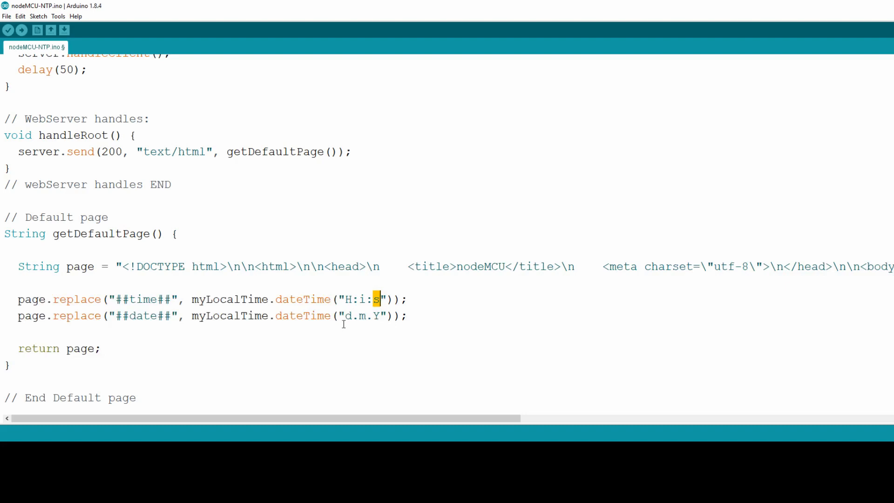
left_click(347, 316)
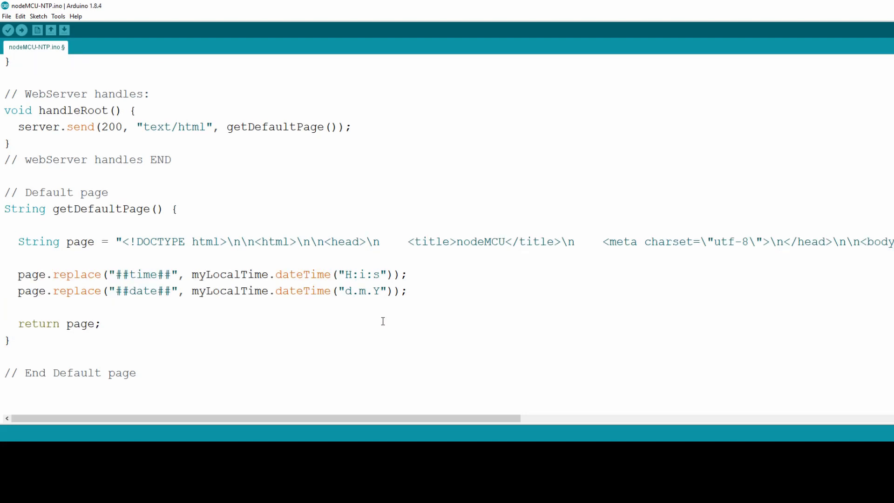
Step: Upload the sketch to the NodeMCU and enter 192.168.70.89 in a new Firefox tab
left_click(22, 30)
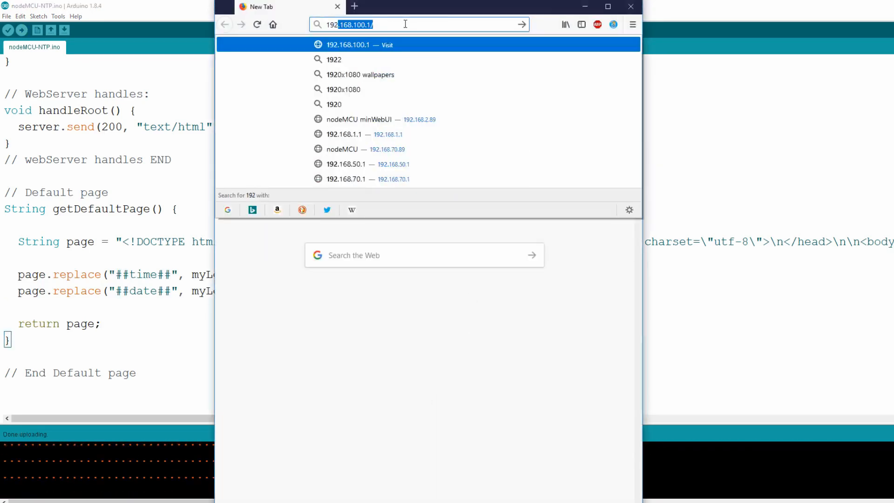
type("192.168.70.89")
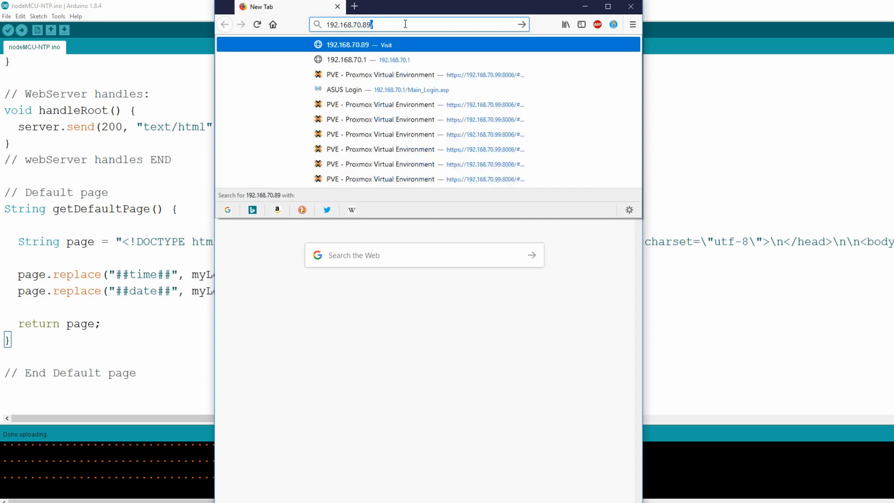